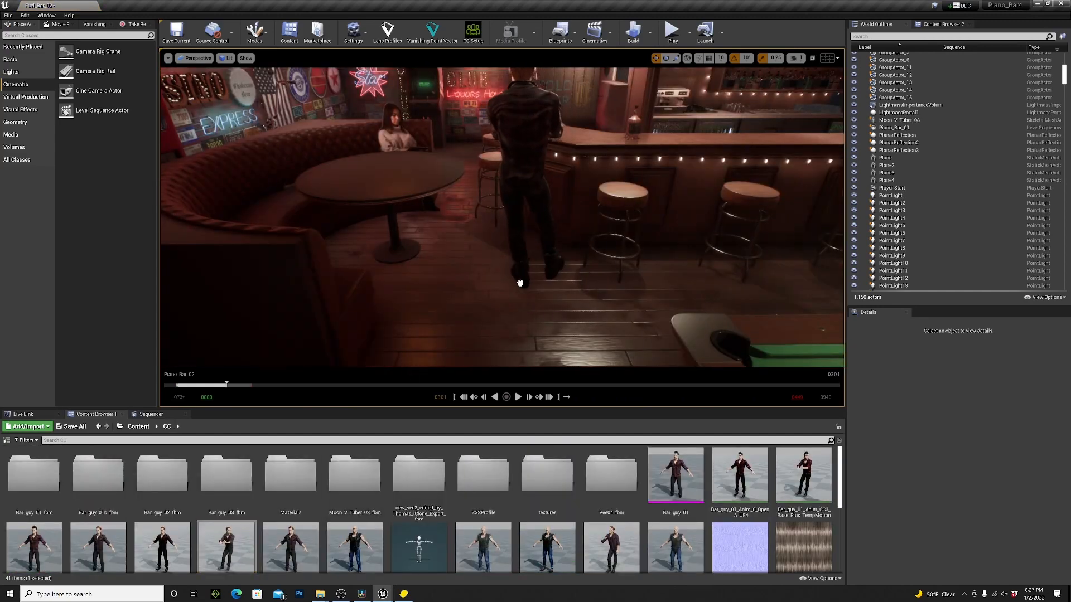
Step: Select a floor mesh of the bar scene in the viewport to show its details
left_click(902, 171)
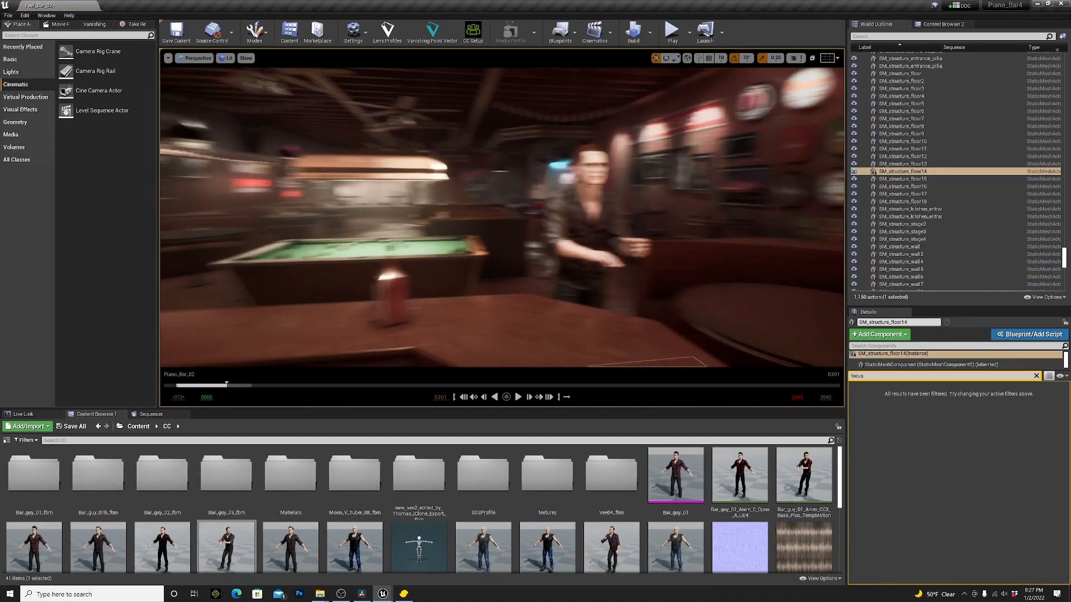